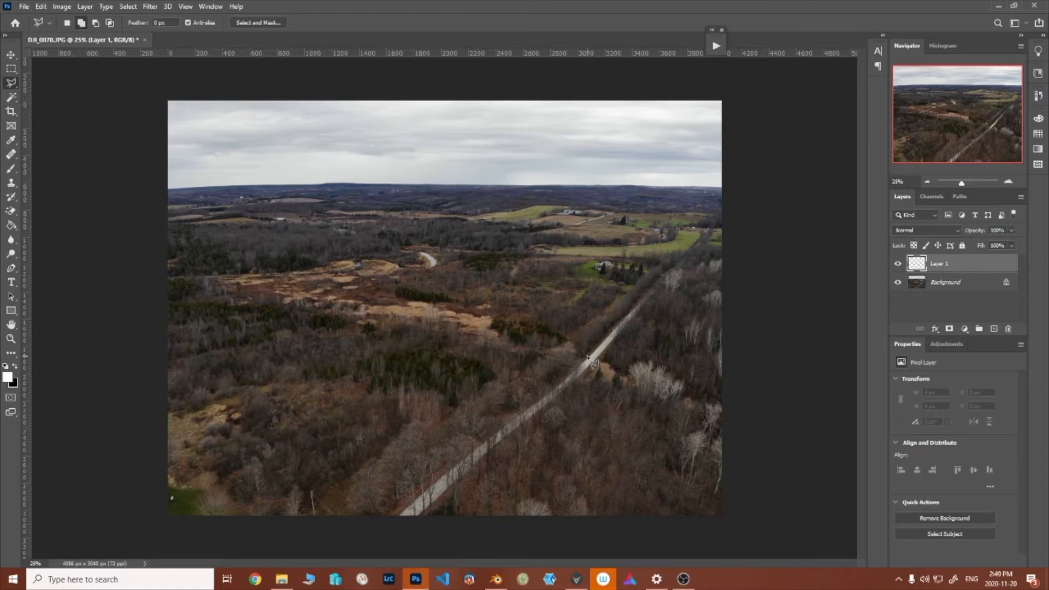
pyautogui.moveTo(547, 345)
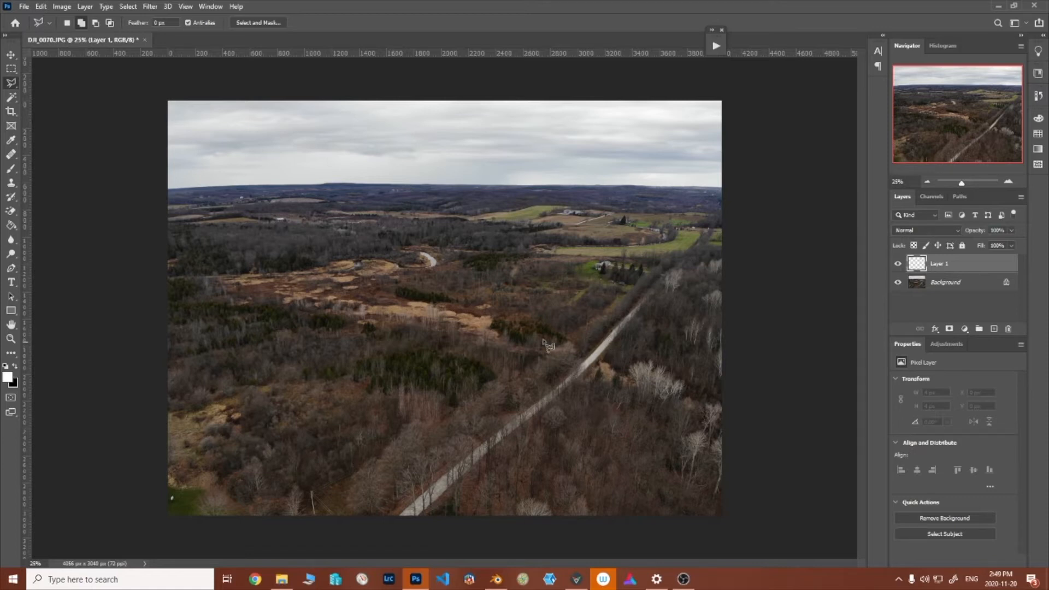
pyautogui.moveTo(581, 335)
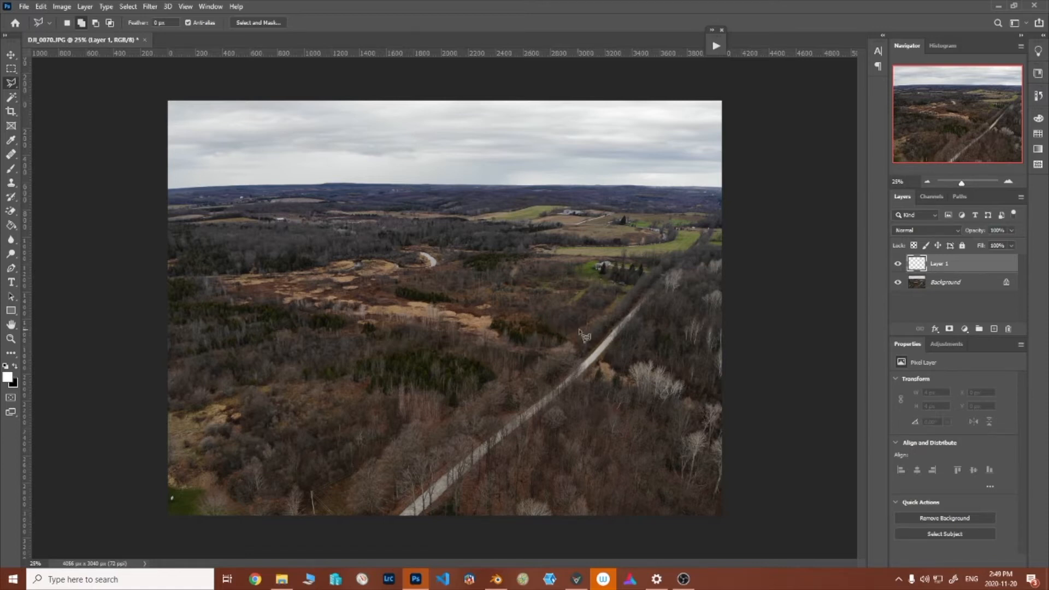
pyautogui.moveTo(591, 333)
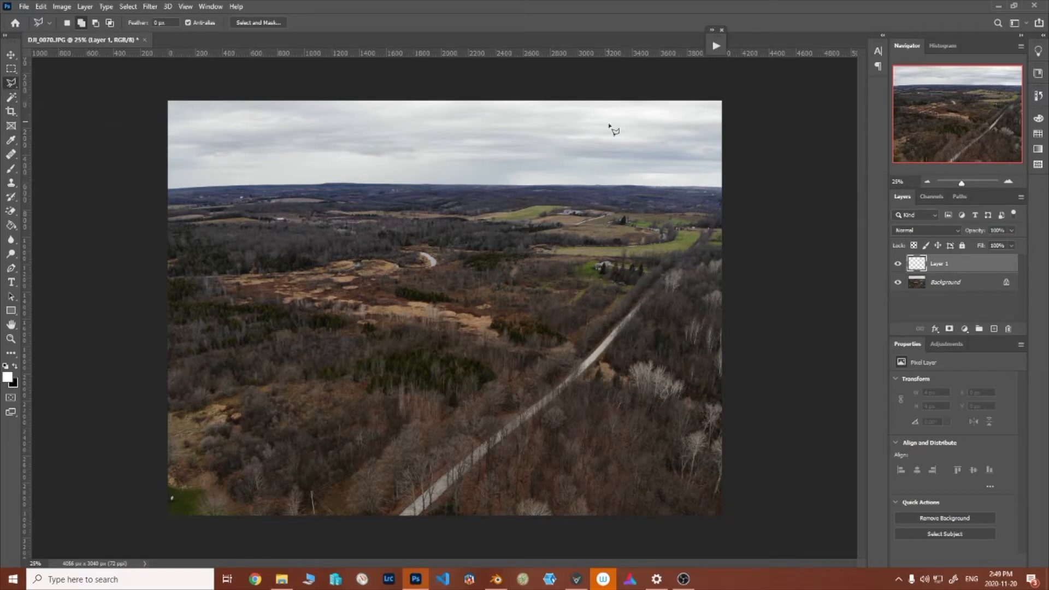
pyautogui.moveTo(612, 327)
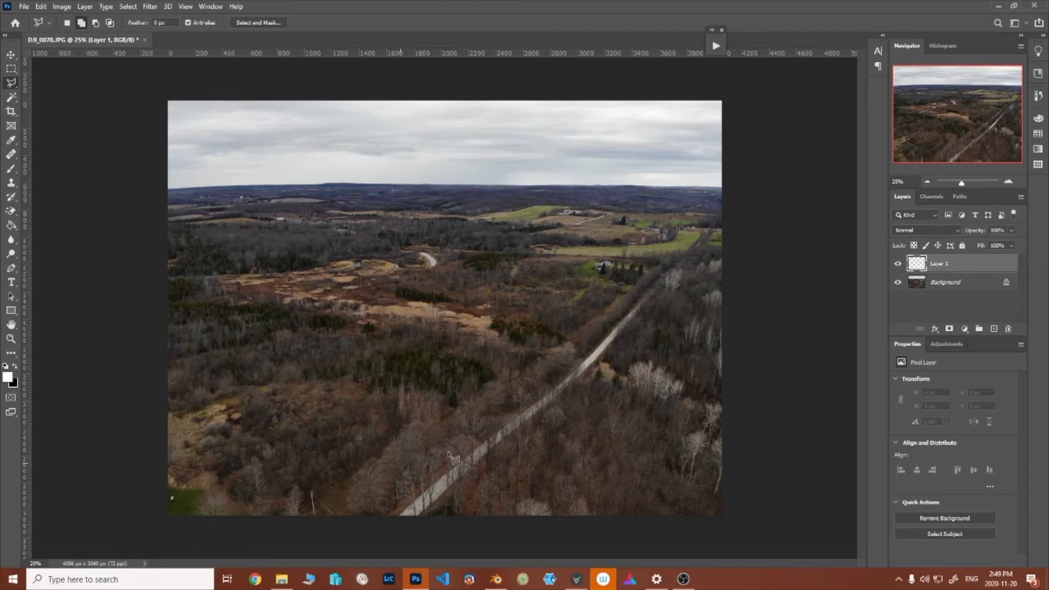
pyautogui.moveTo(616, 334)
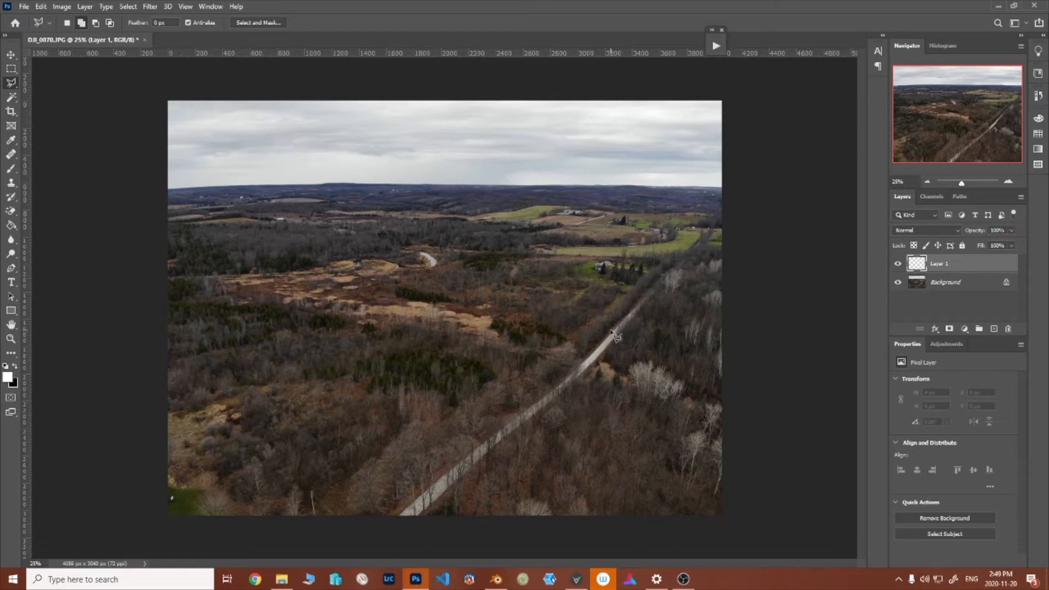
pyautogui.moveTo(613, 336)
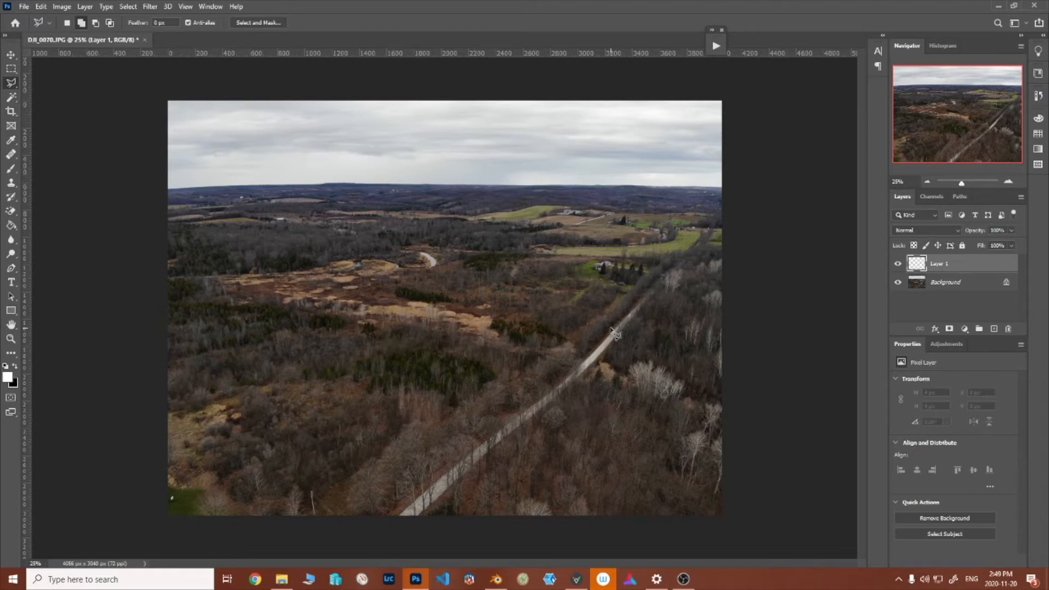
pyautogui.moveTo(614, 337)
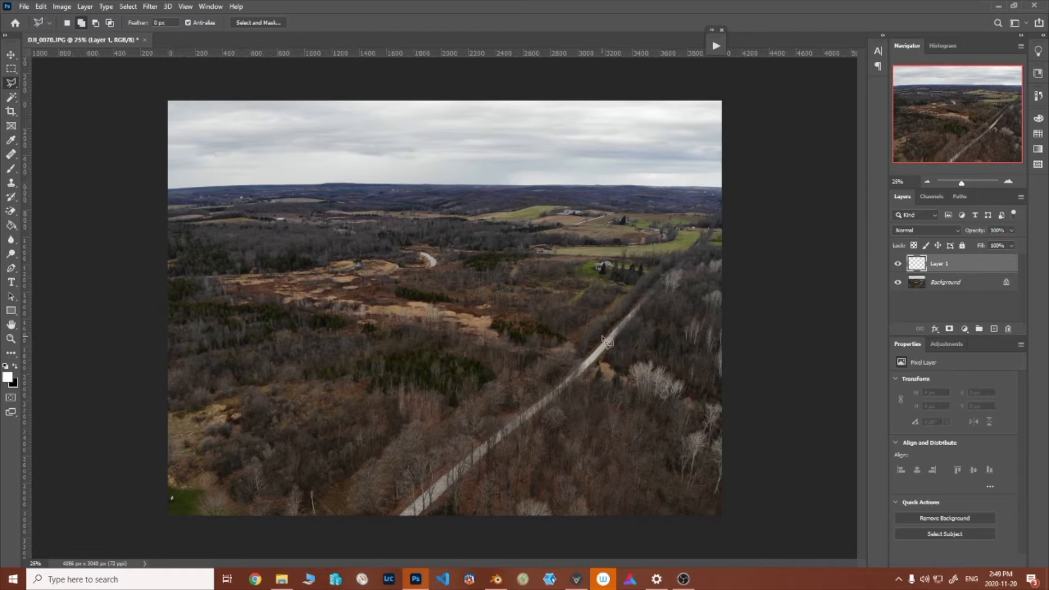
pyautogui.moveTo(608, 337)
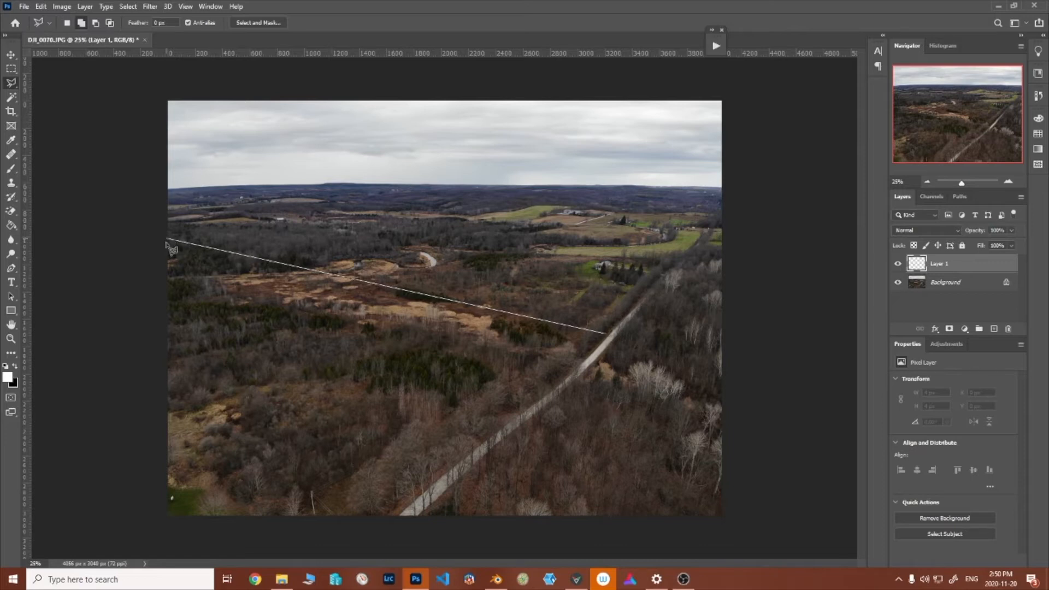
# - Trace the boundary polygon along the field edge left of the road and close it
pyautogui.moveTo(167, 241); pyautogui.dragTo(167, 445)
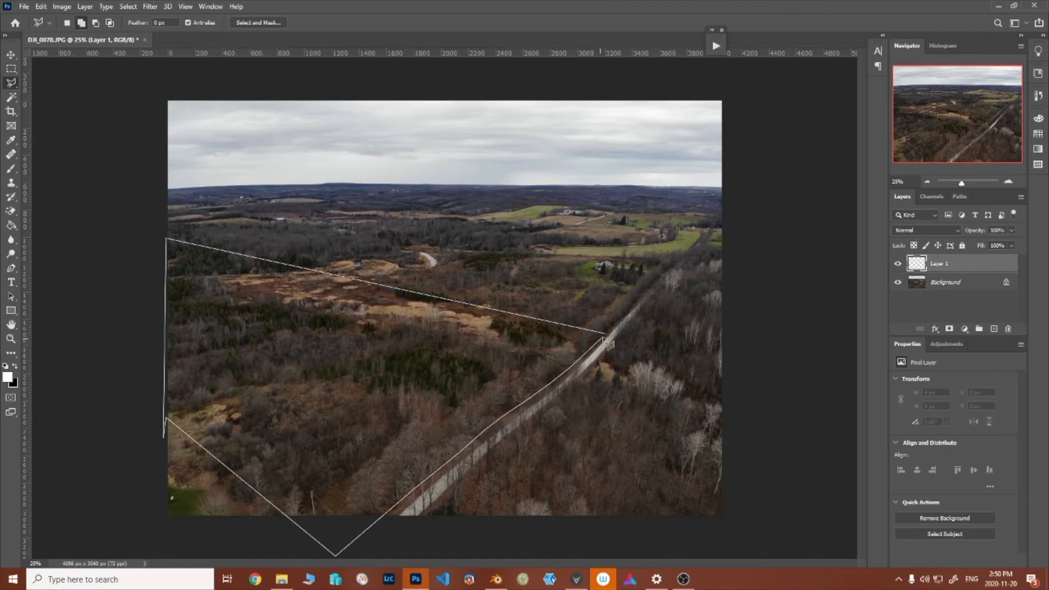
pyautogui.click(606, 340)
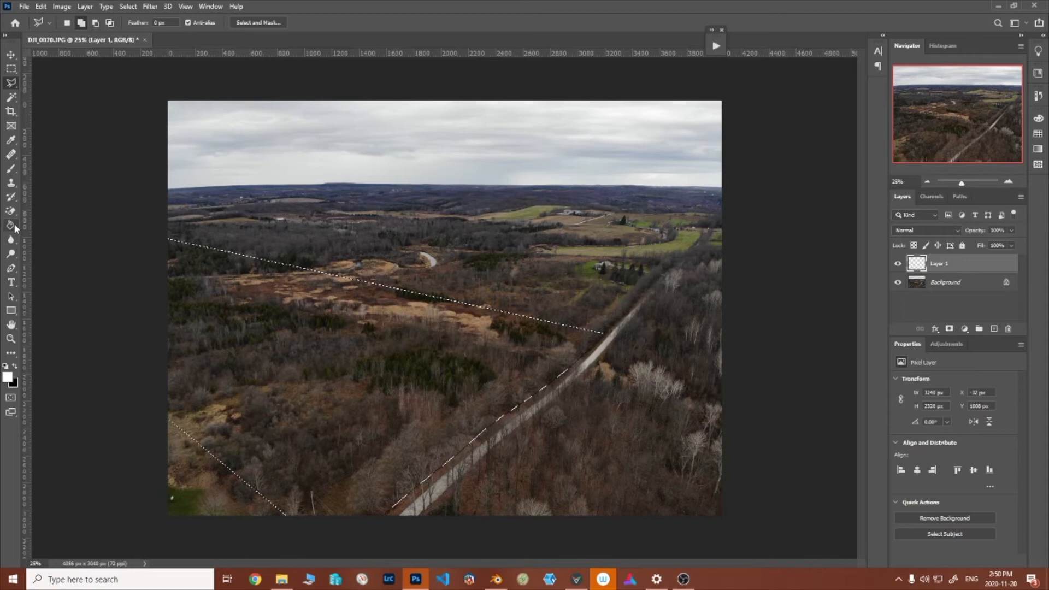
# - Pick the Paint Bucket tool to fill the selected boundary area on Layer 1
pyautogui.click(11, 226)
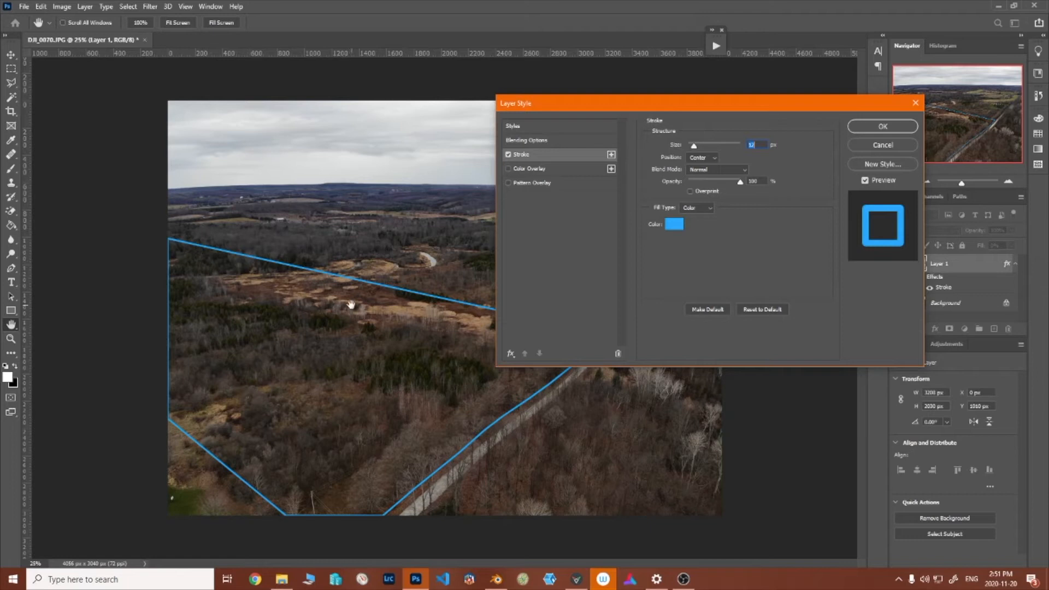
pyautogui.moveTo(466, 441)
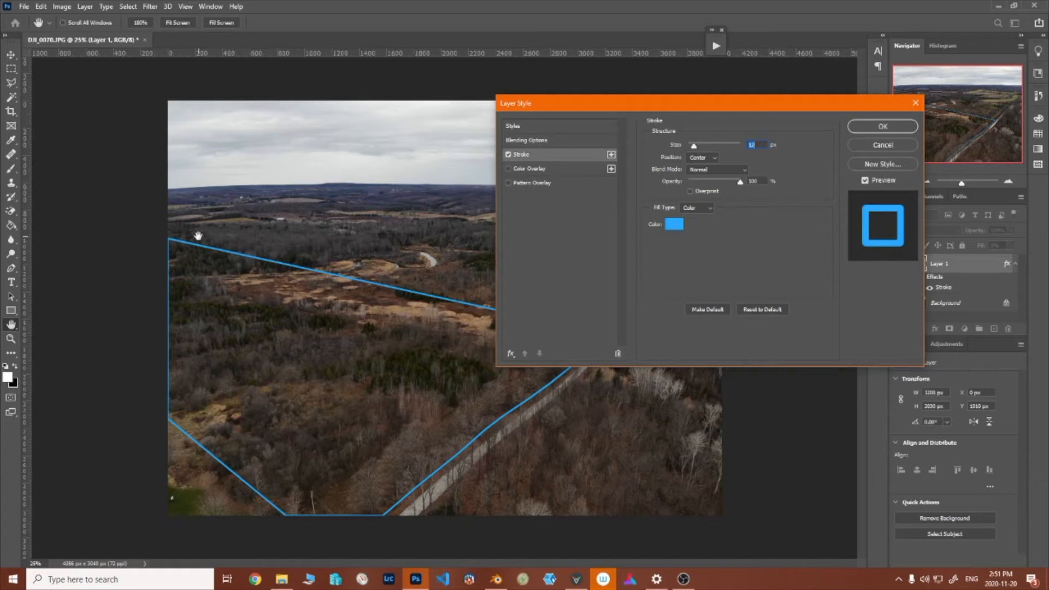
pyautogui.moveTo(279, 170)
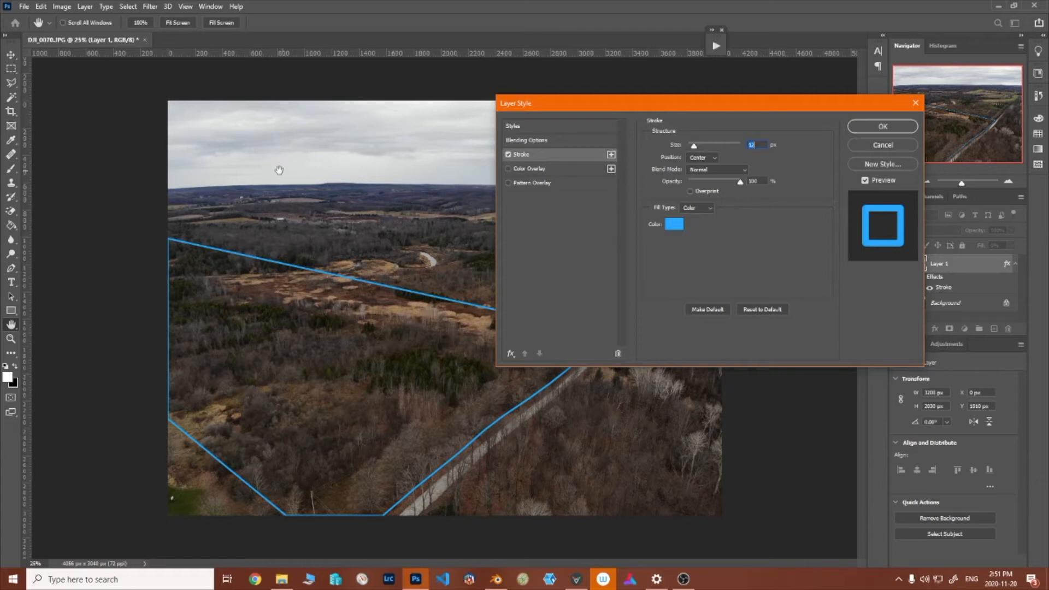
pyautogui.moveTo(379, 191)
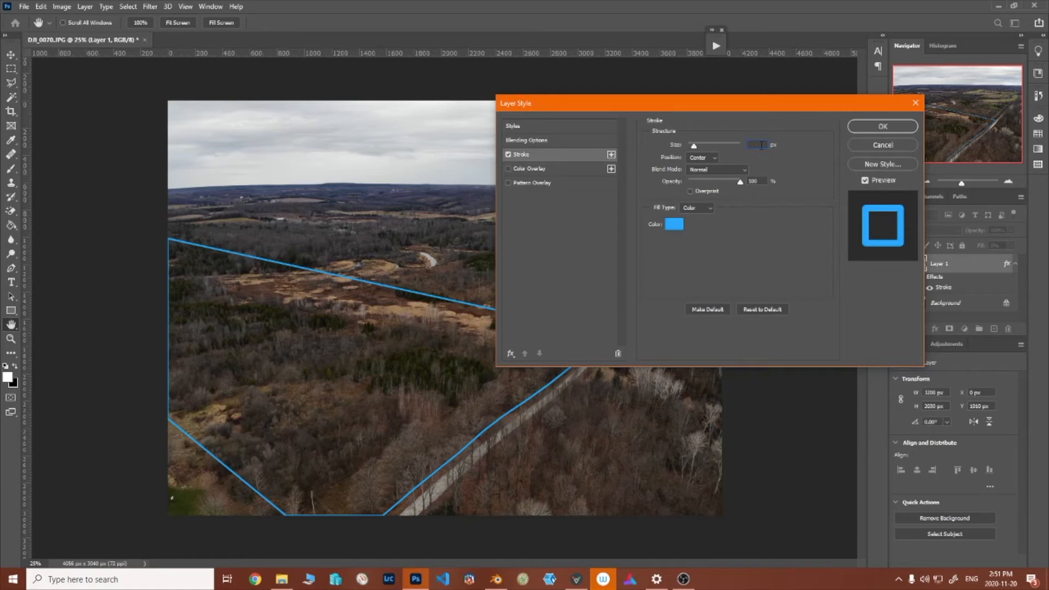
# - Give the boundary a 17 px blue stroke positioned Outside and apply it
pyautogui.write('17')
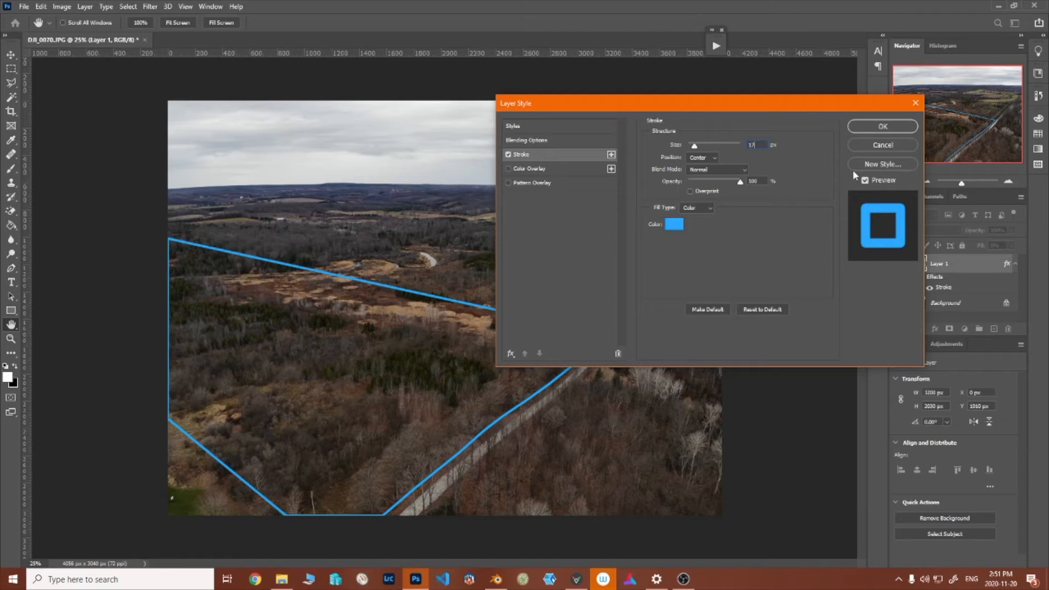
pyautogui.click(702, 157)
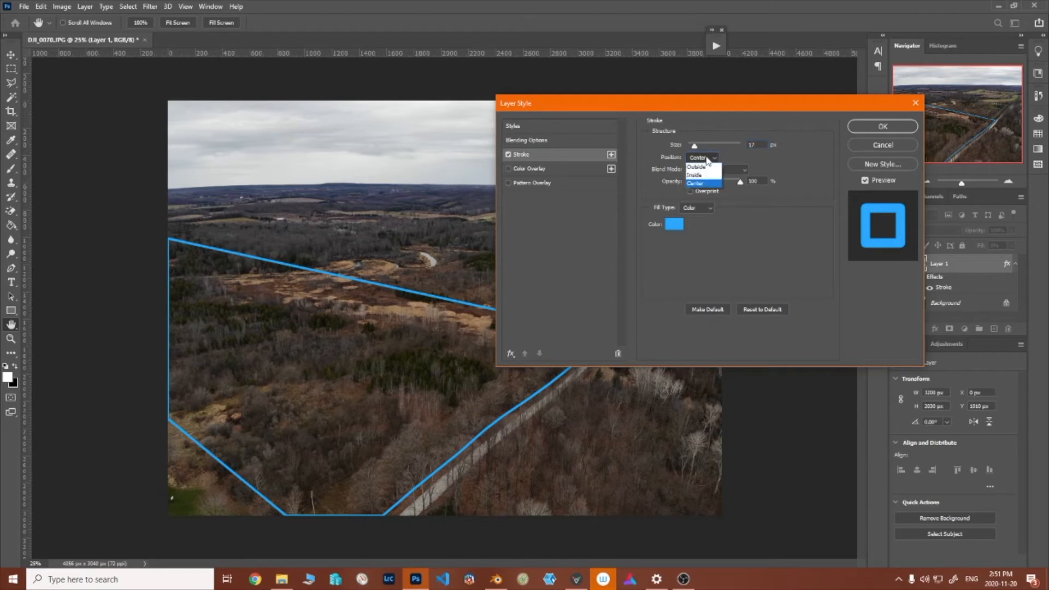
pyautogui.click(698, 167)
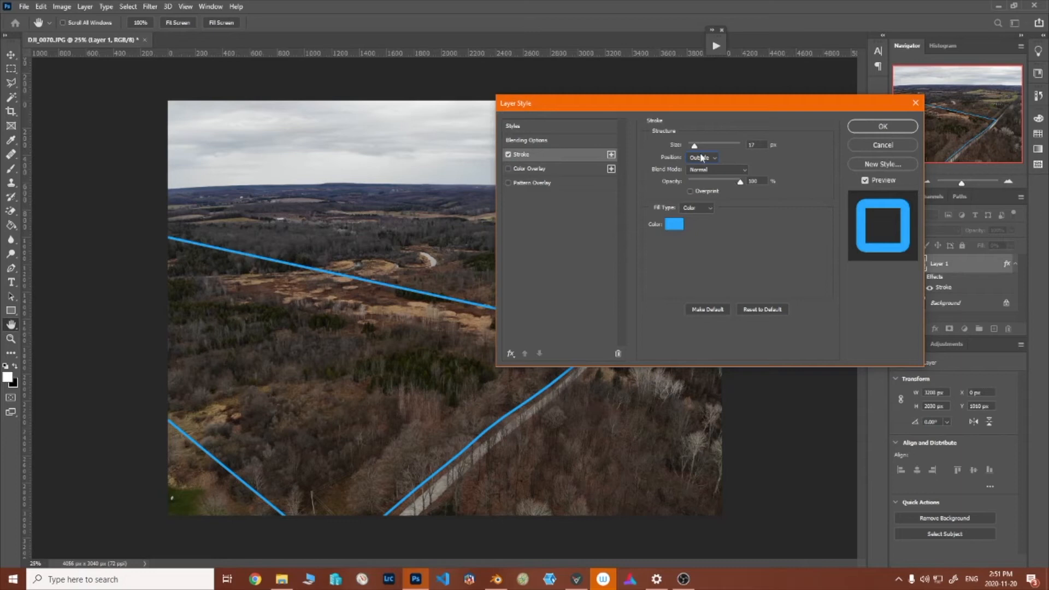
pyautogui.moveTo(802, 163)
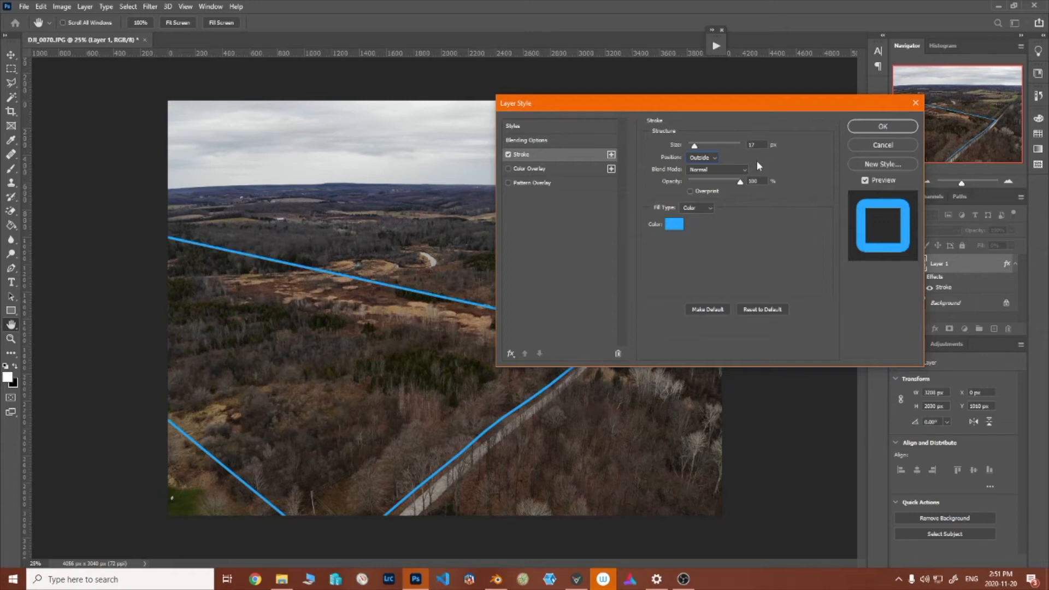
pyautogui.click(882, 126)
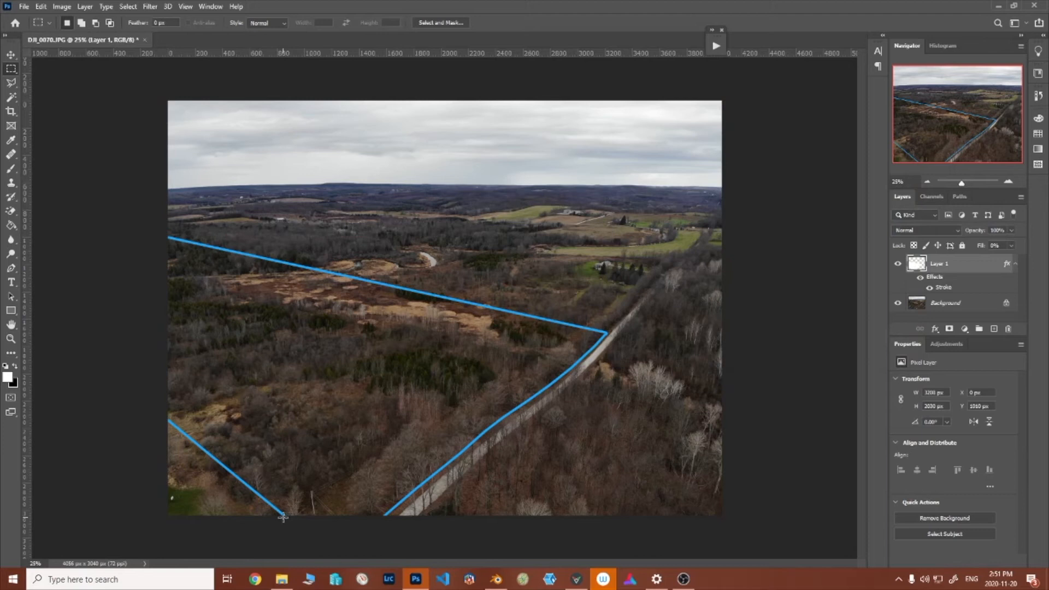
pyautogui.moveTo(366, 516)
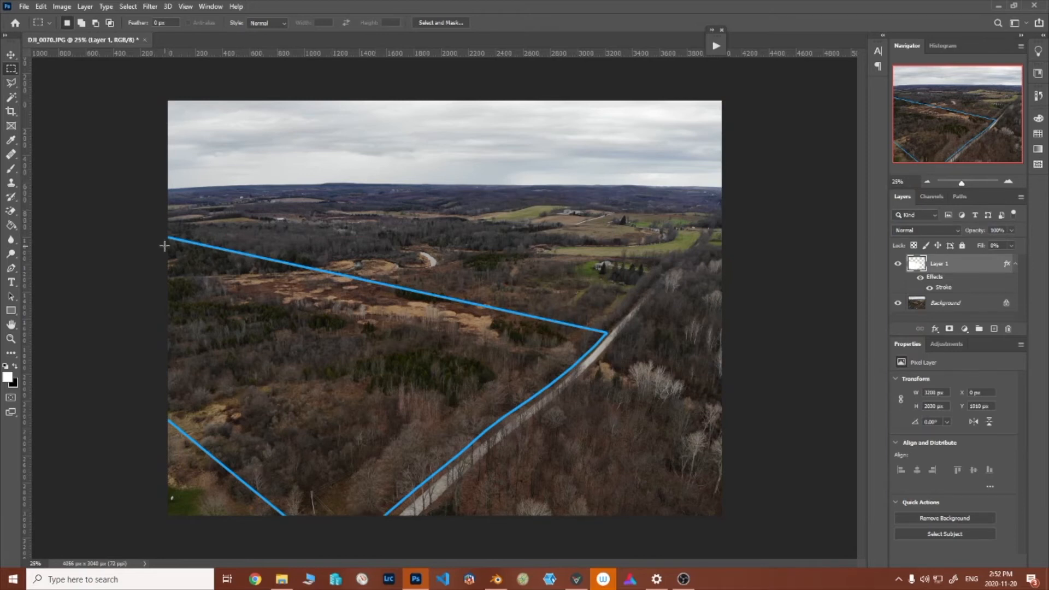
pyautogui.moveTo(165, 413)
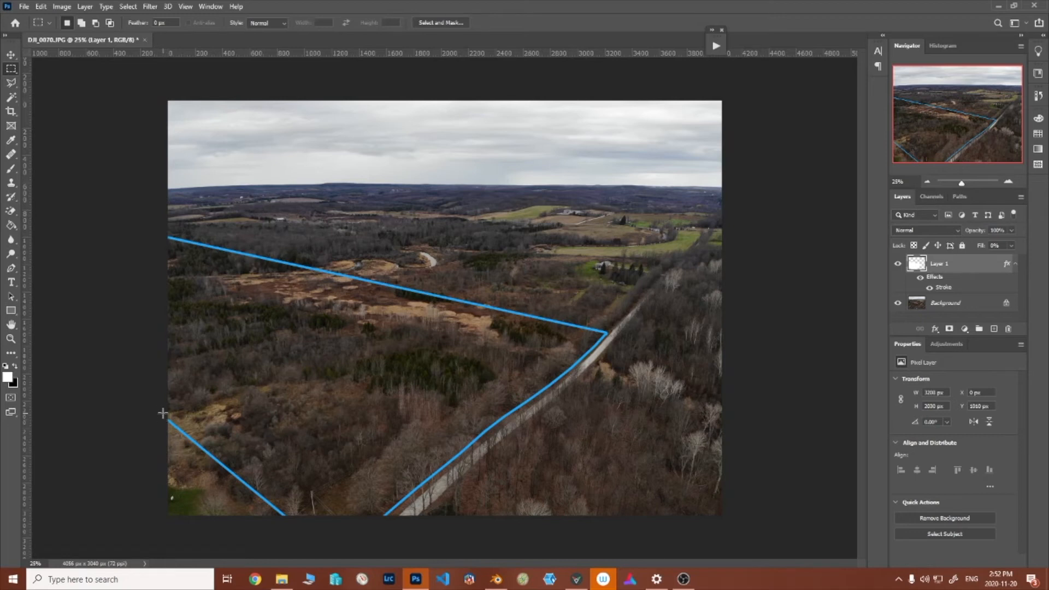
pyautogui.moveTo(165, 256)
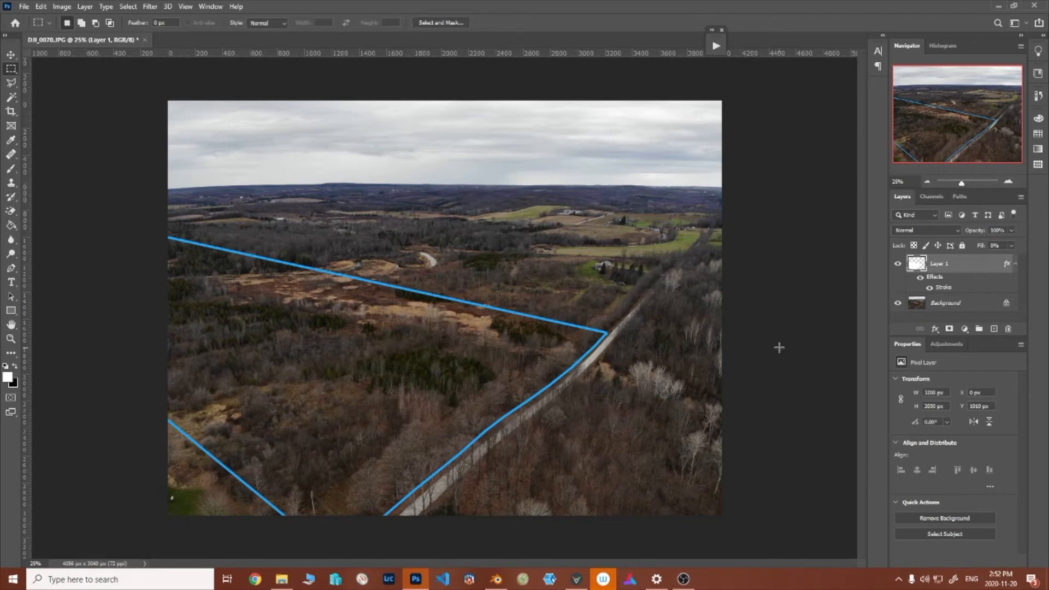
pyautogui.moveTo(866, 281)
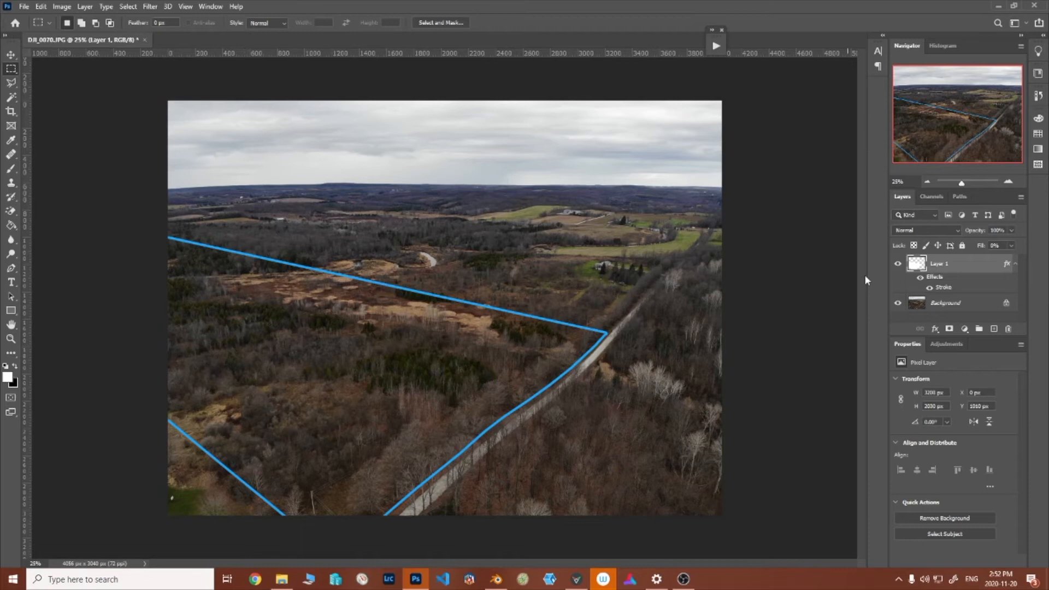
# - Set Layer 1's Fill to 0% in the Layers panel
pyautogui.click(964, 328)
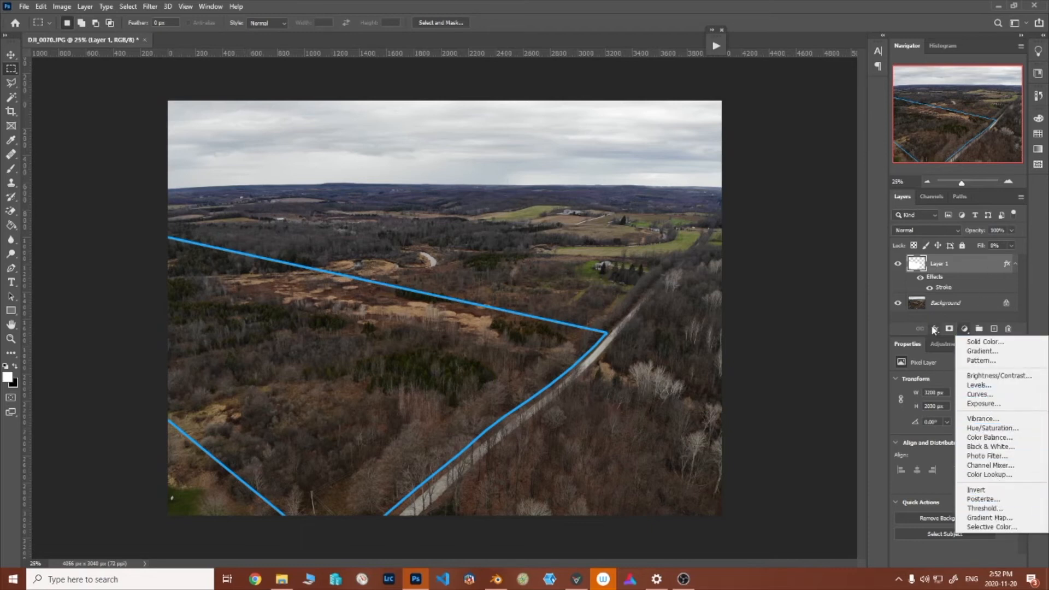
# - Add a Color Overlay effect and set its colour to light blue (#52bcff)
pyautogui.click(933, 328)
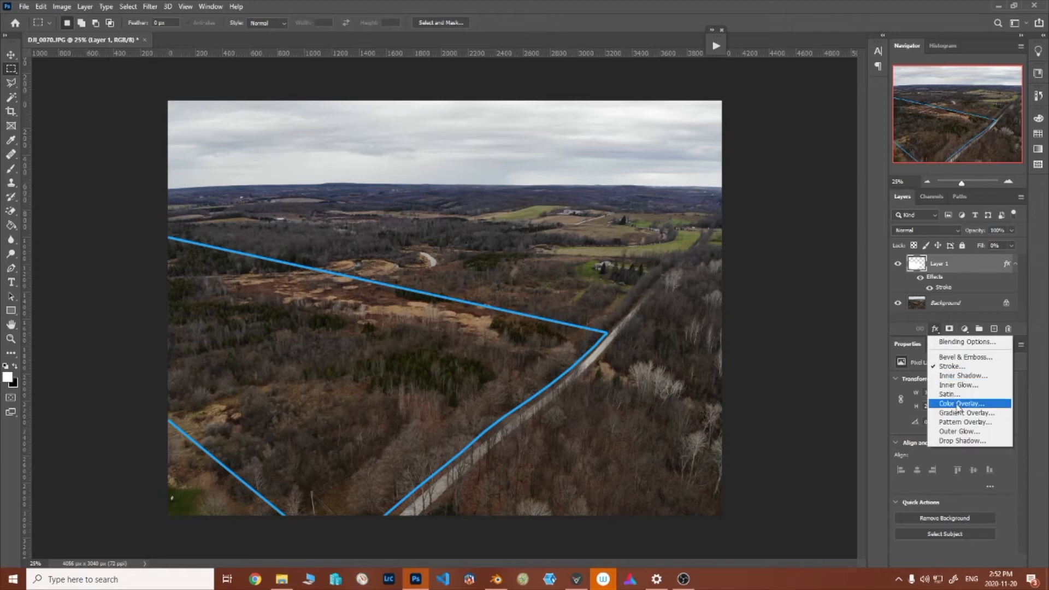
pyautogui.click(961, 403)
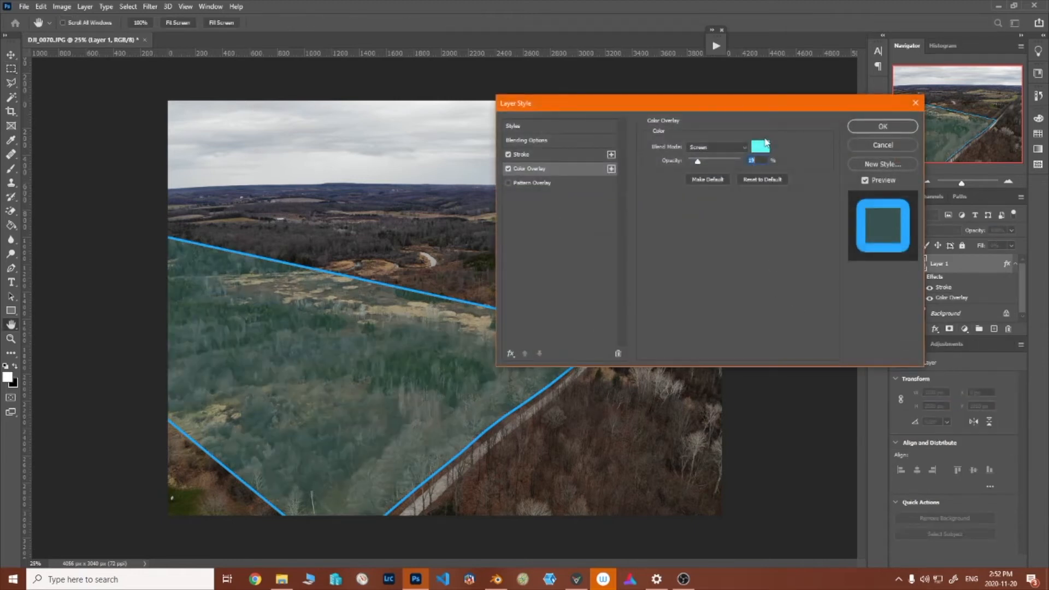
pyautogui.click(759, 145)
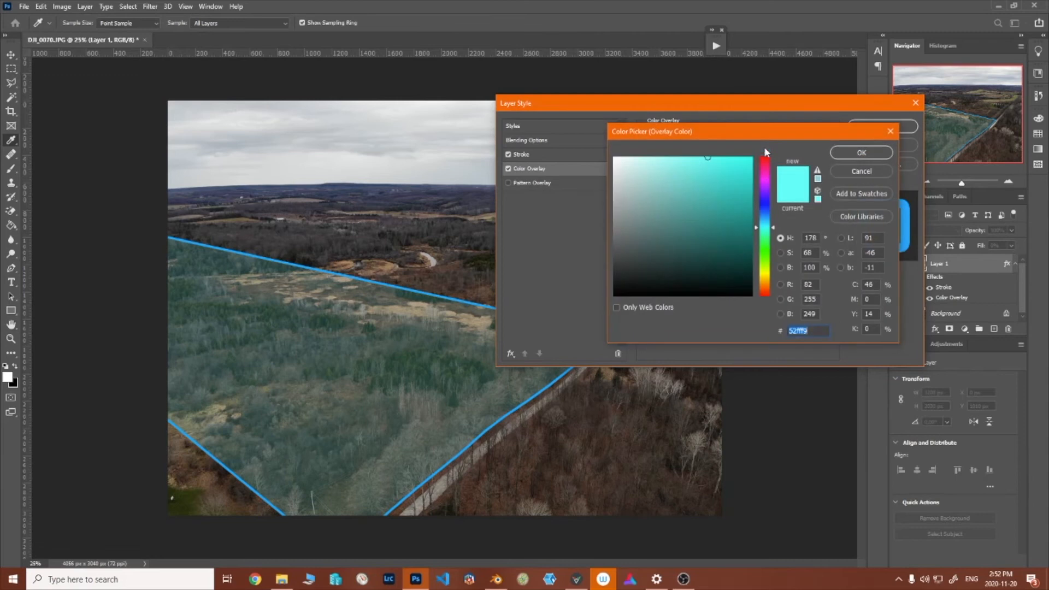
pyautogui.moveTo(774, 230)
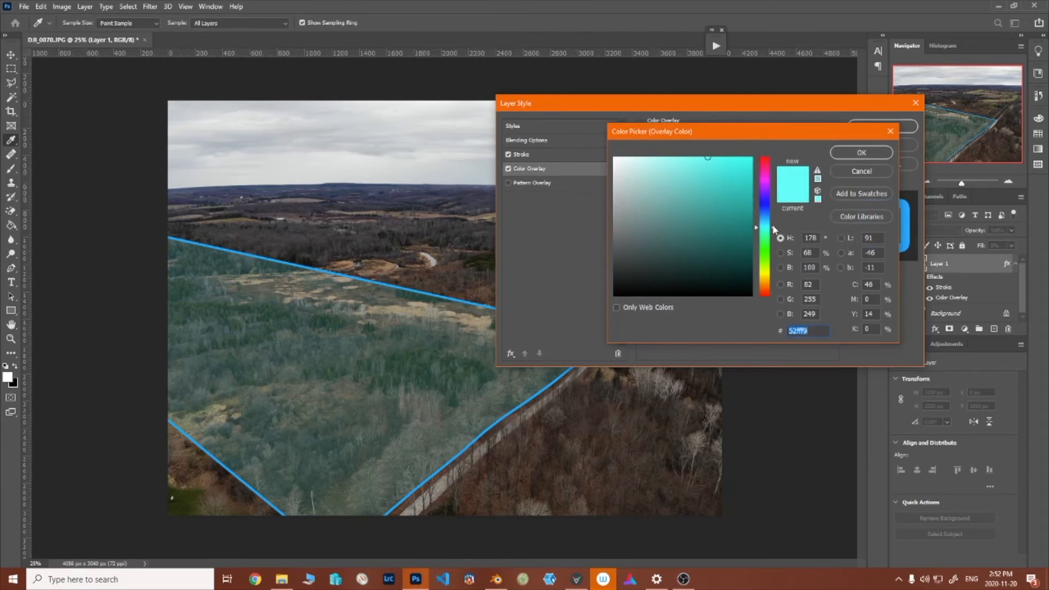
pyautogui.click(766, 221)
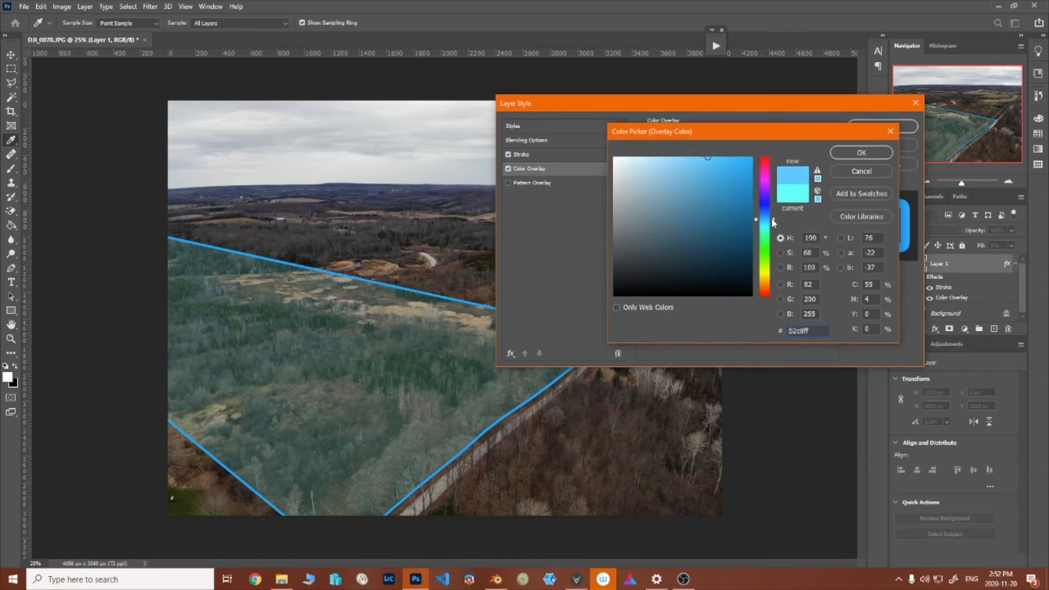
pyautogui.click(702, 167)
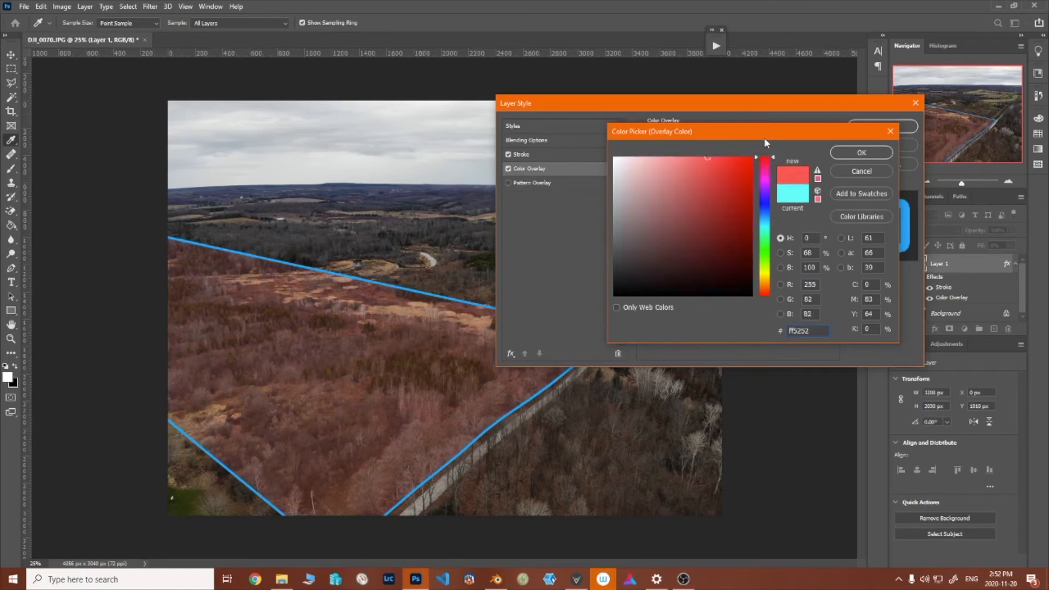
pyautogui.click(766, 251)
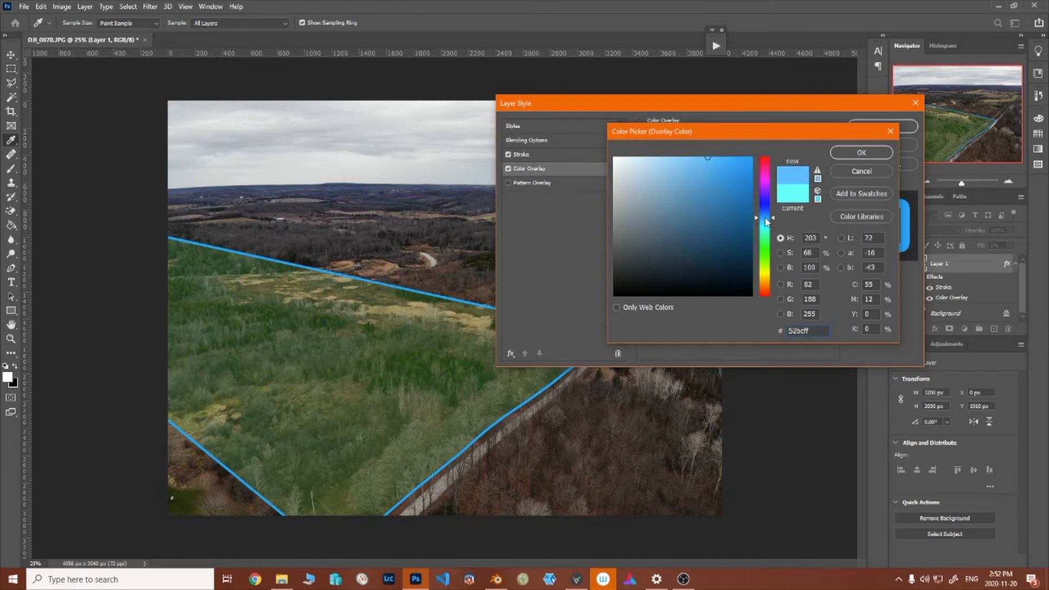
pyautogui.click(861, 152)
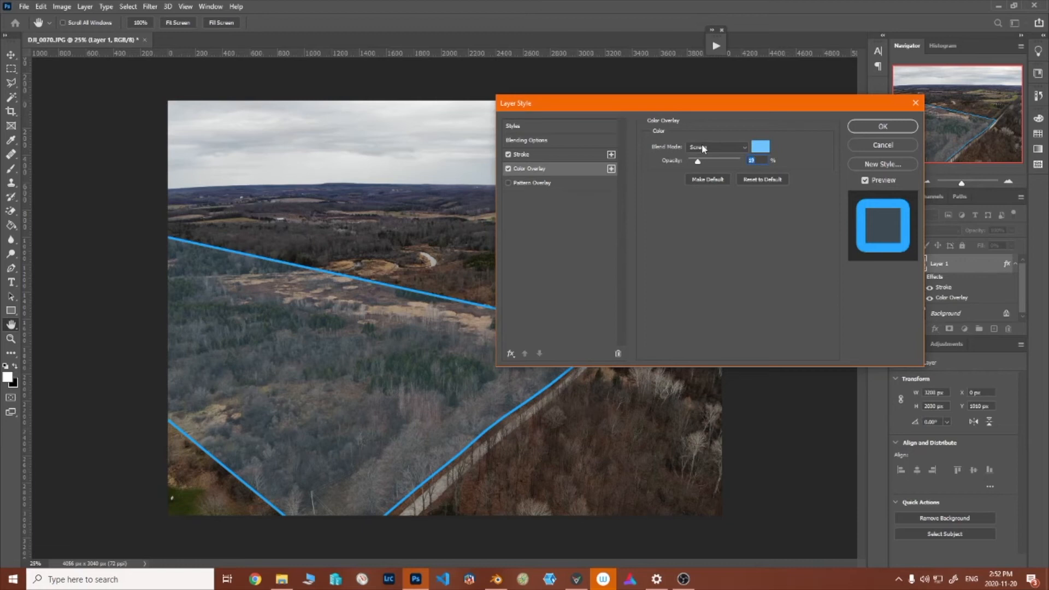
# - Set the overlay blend mode to Screen at about 19% opacity
pyautogui.click(718, 147)
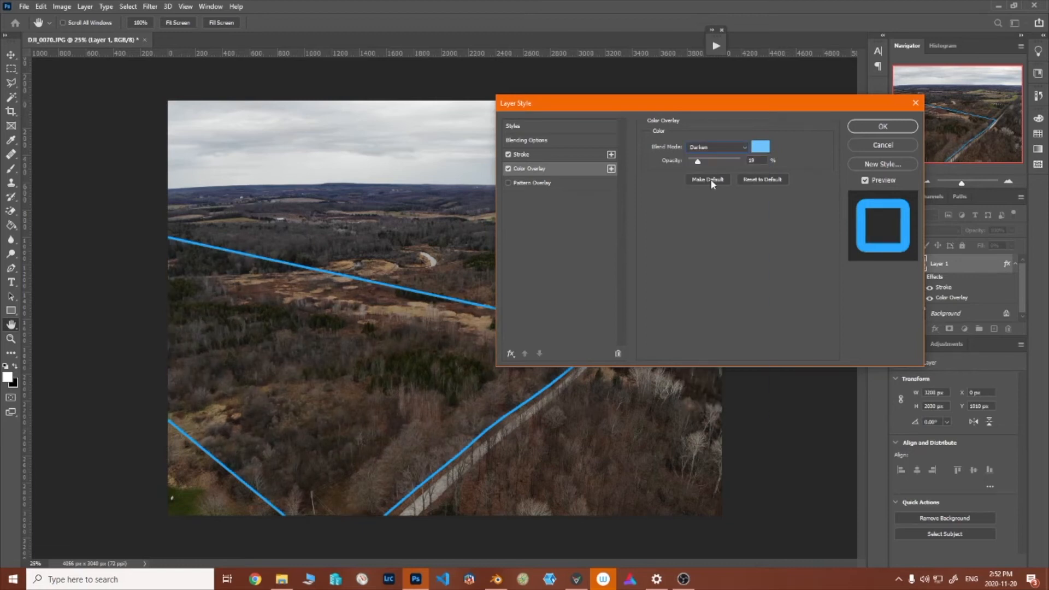
pyautogui.click(716, 146)
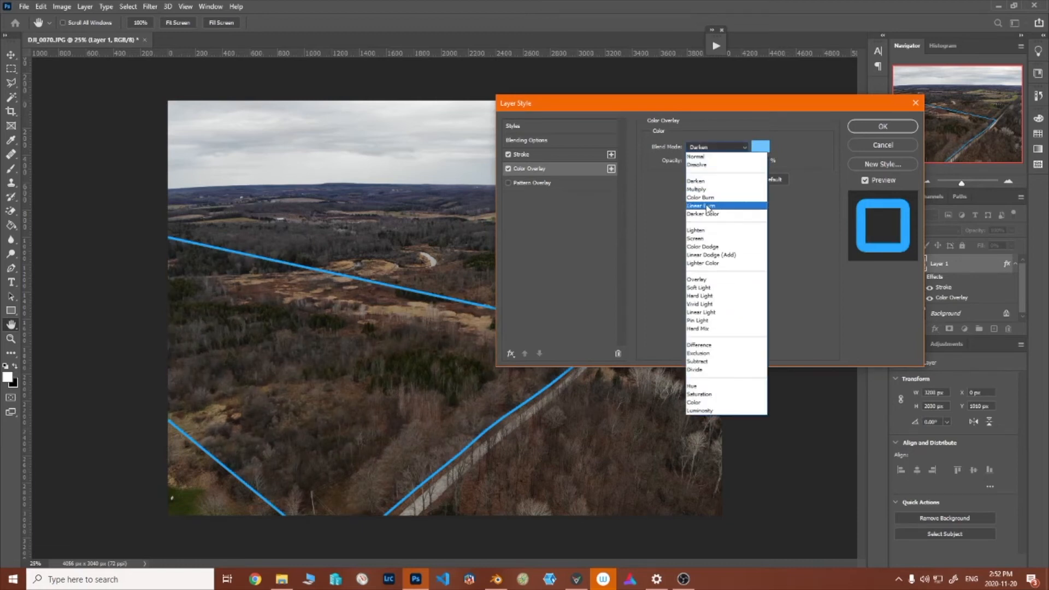
pyautogui.click(695, 239)
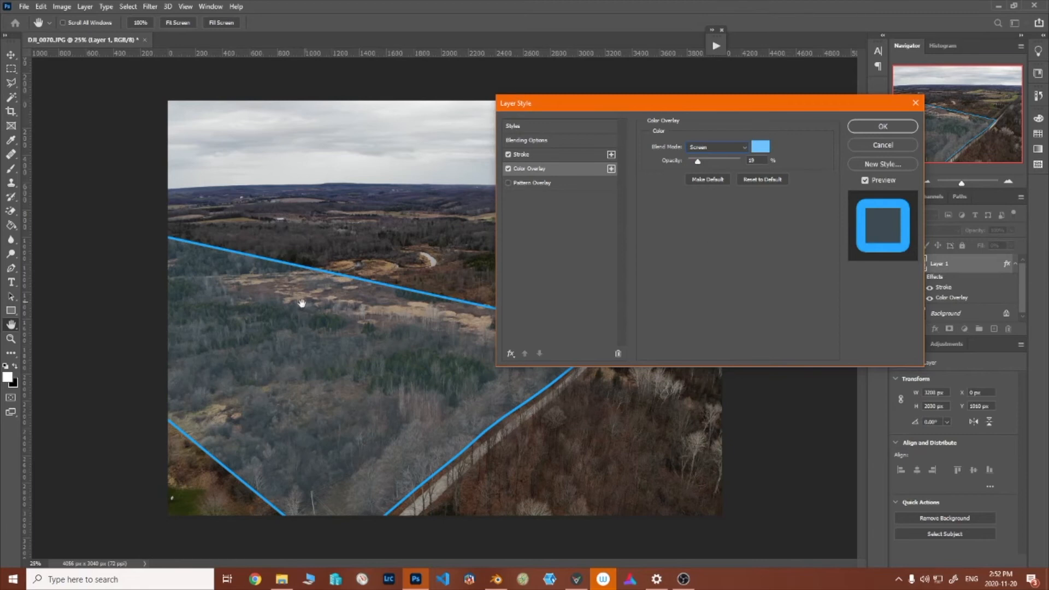
pyautogui.moveTo(247, 415)
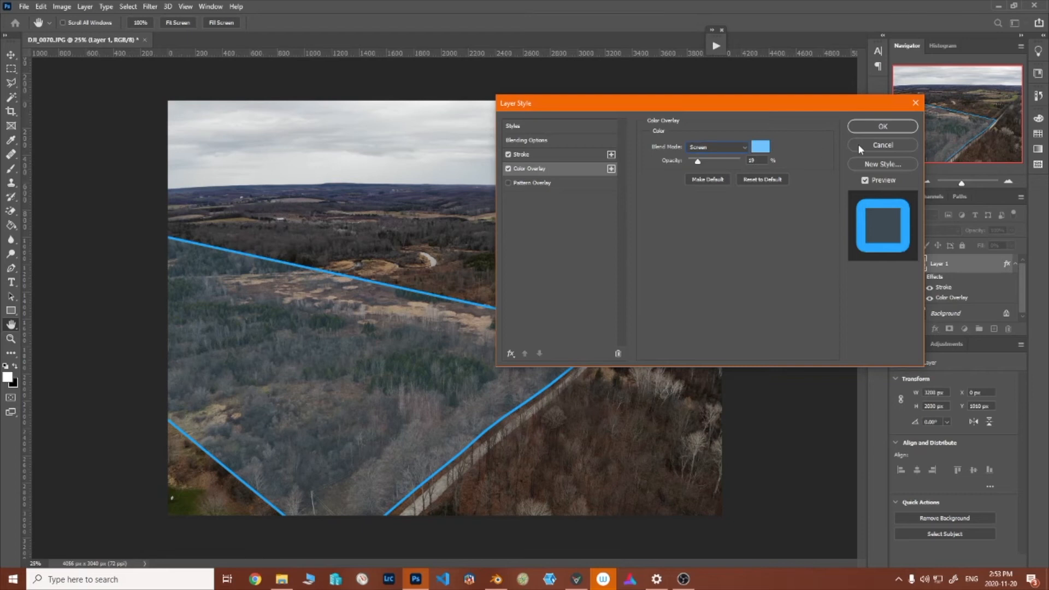
pyautogui.click(882, 145)
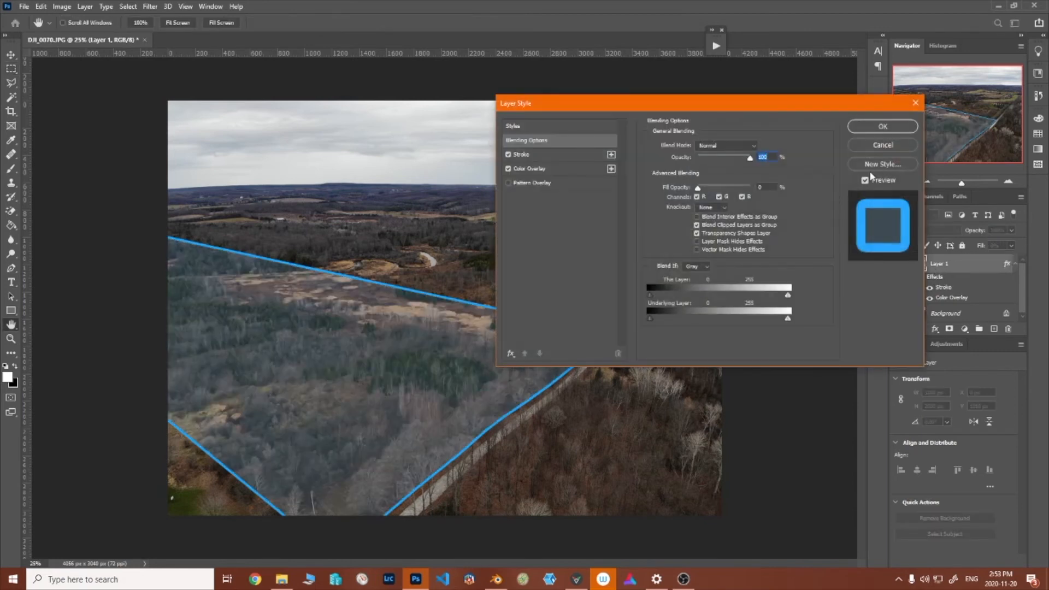
# - Confirm the Layer Style dialog, keeping Fill at 0% and the light-blue tint
pyautogui.click(882, 164)
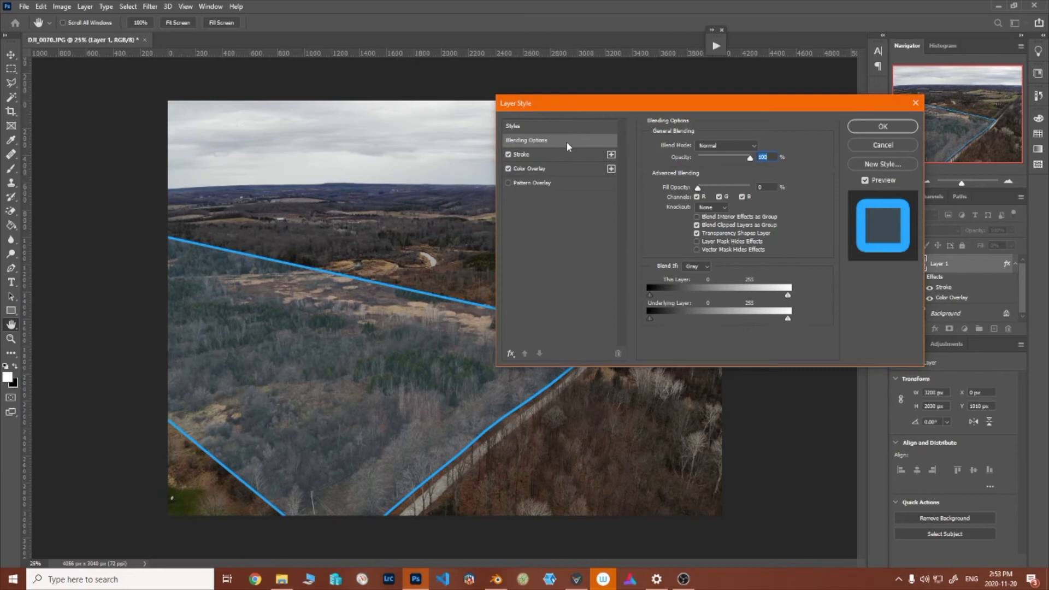
pyautogui.moveTo(900, 146)
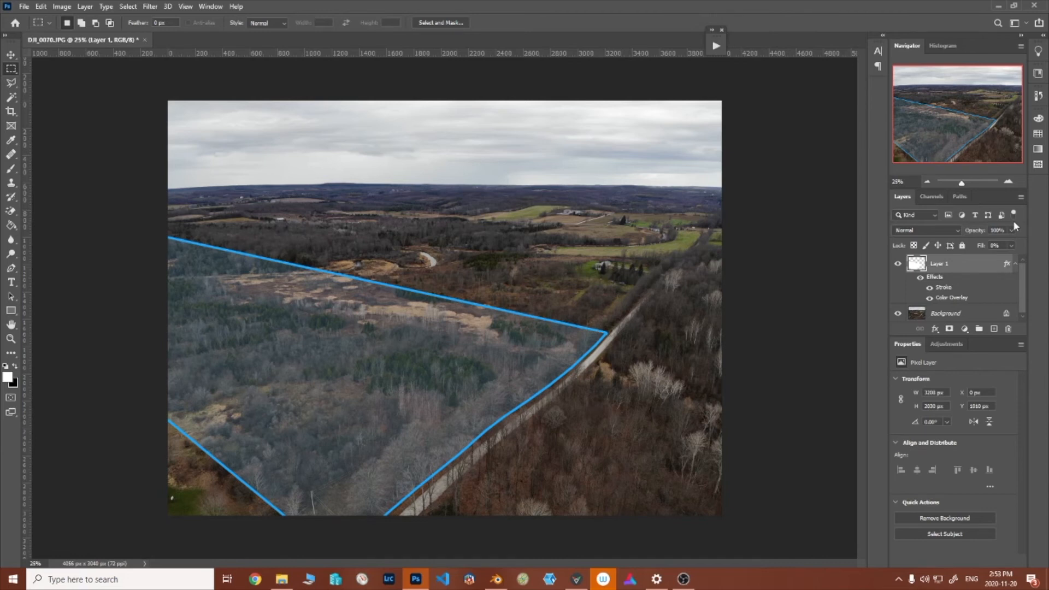
pyautogui.moveTo(945, 261)
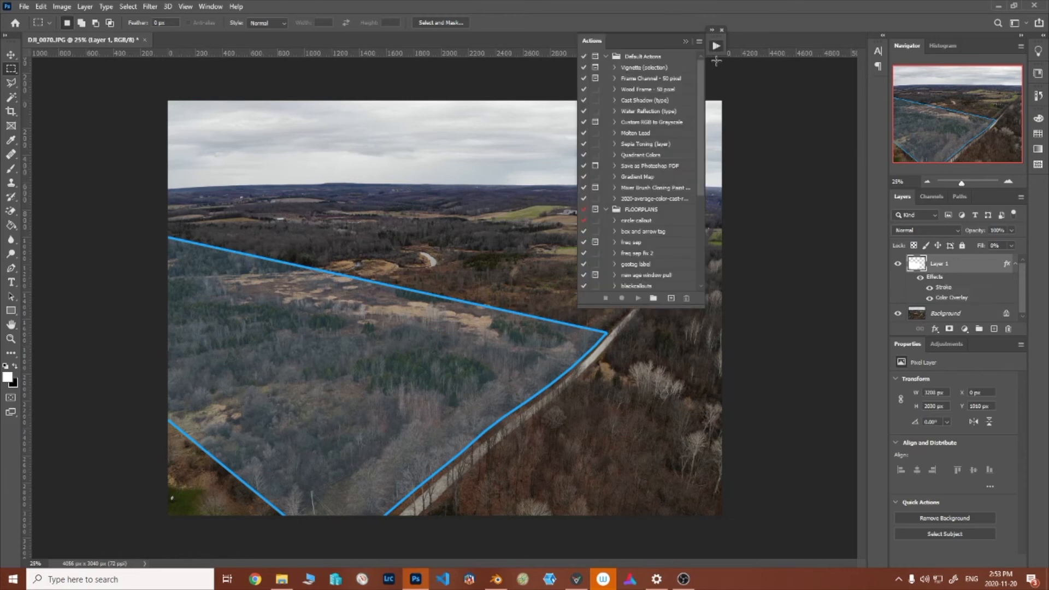
# - Scroll the Actions panel to the aerial disclaimer action and play it
pyautogui.scroll(-3)
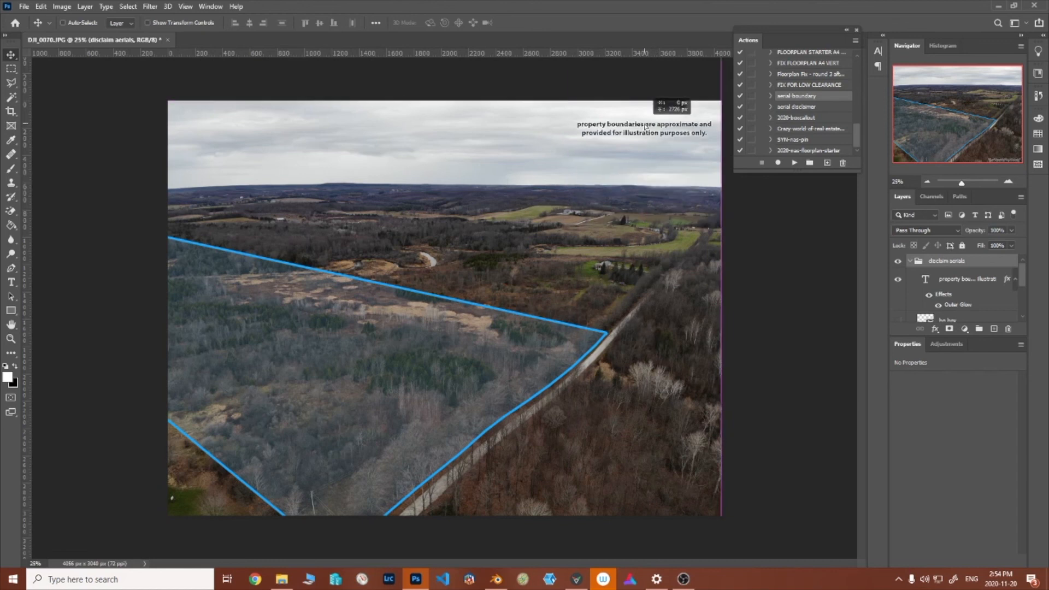
# - Drag the approximate-boundaries disclaimer text from the top right to the bottom-right corner
pyautogui.moveTo(644, 128); pyautogui.dragTo(644, 119)
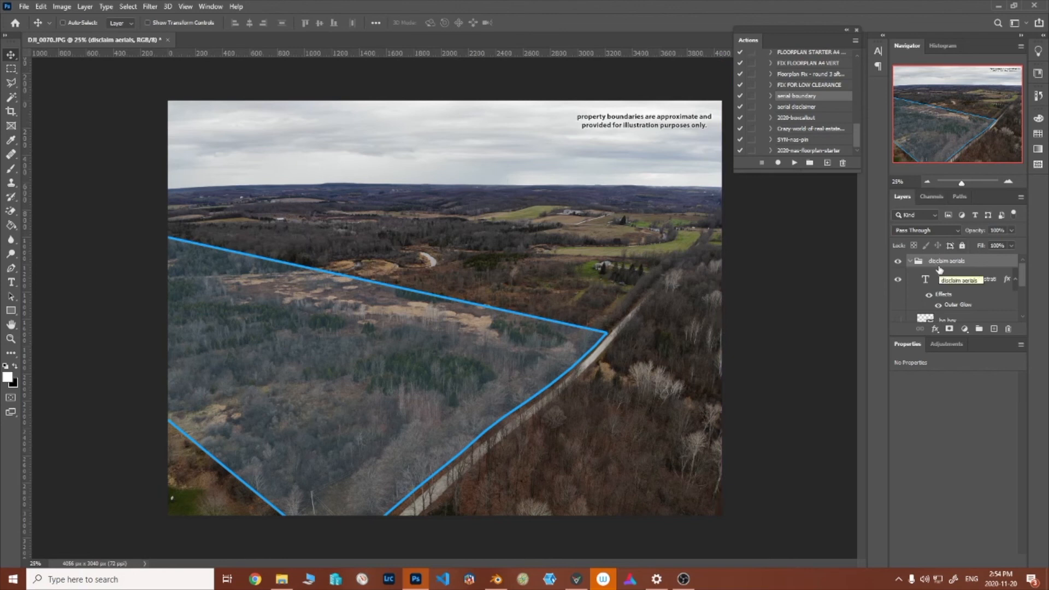
pyautogui.moveTo(644, 120); pyautogui.dragTo(646, 484)
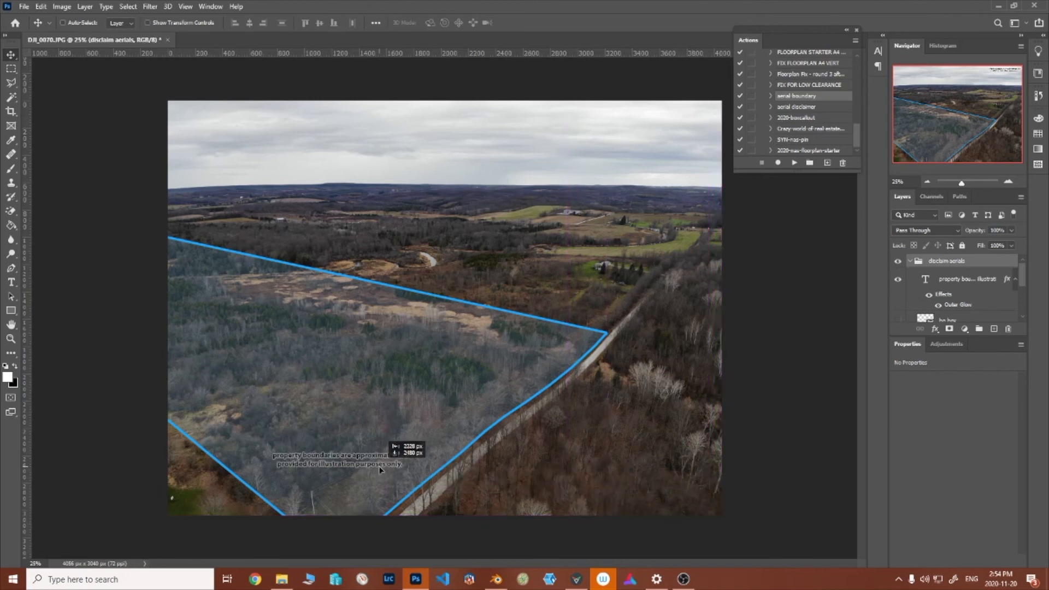
pyautogui.moveTo(379, 458); pyautogui.dragTo(302, 277)
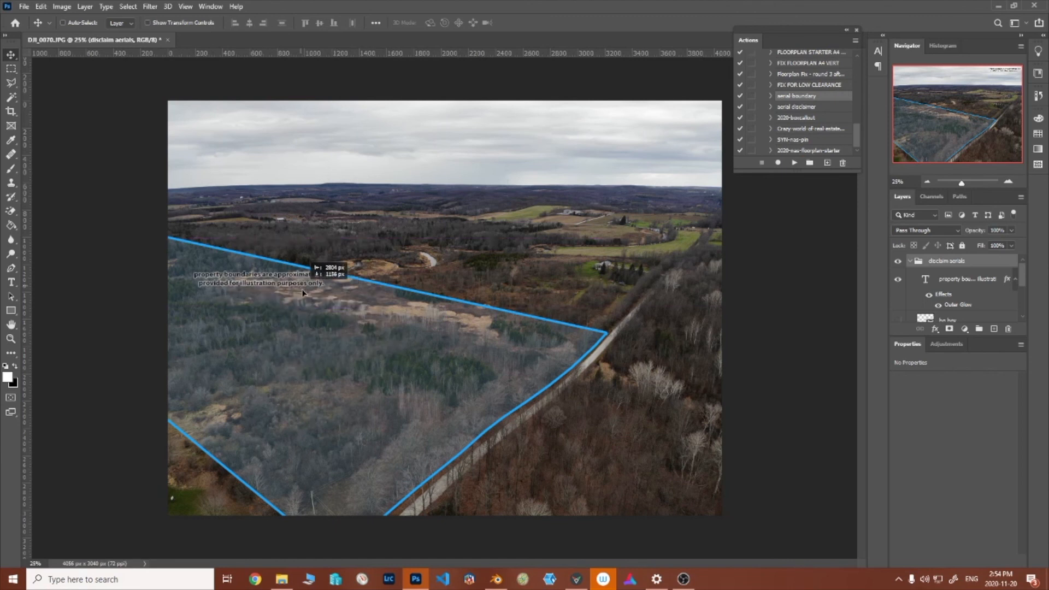
pyautogui.moveTo(302, 277); pyautogui.dragTo(305, 308)
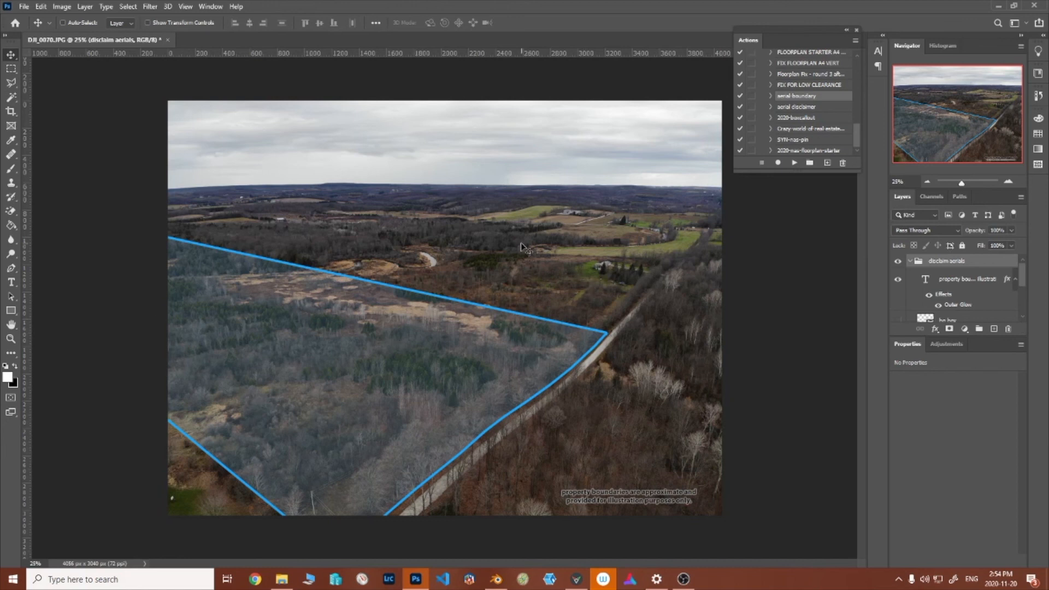
pyautogui.moveTo(543, 215)
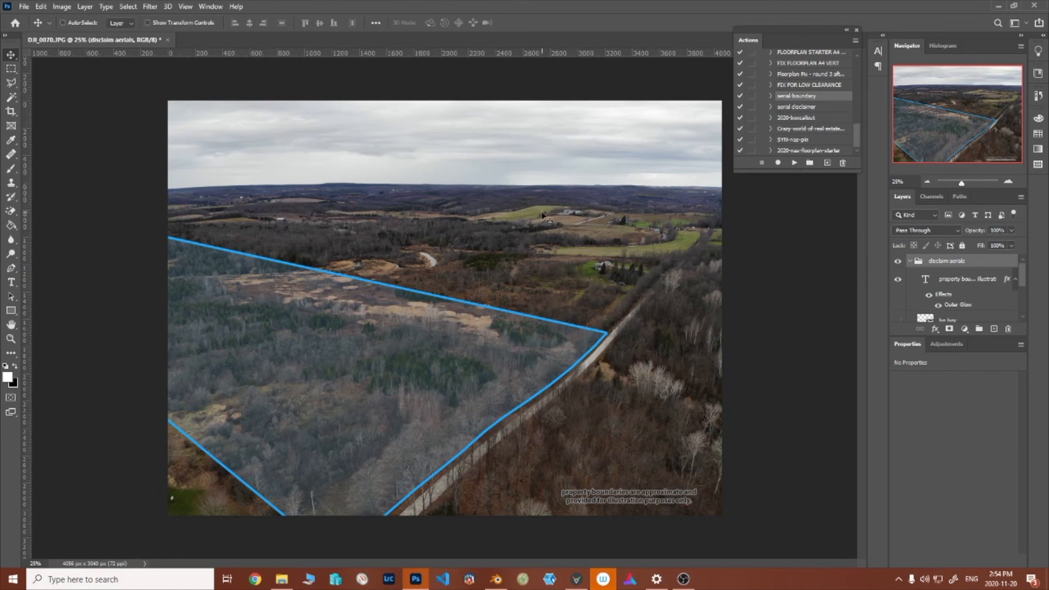